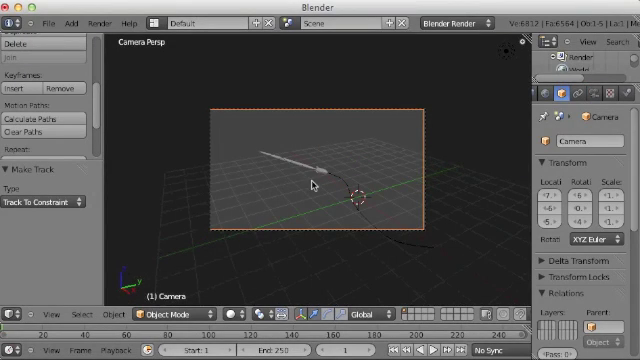
{"action": "mouse_move", "coordinate": [397, 211]}
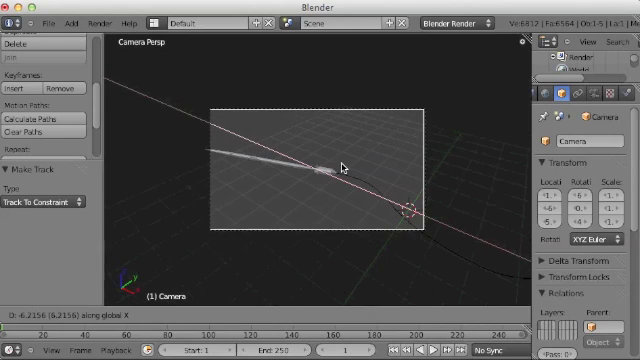
Shift the camera along global X and keyframe its location at frame 100.
{"action": "key", "text": "i"}
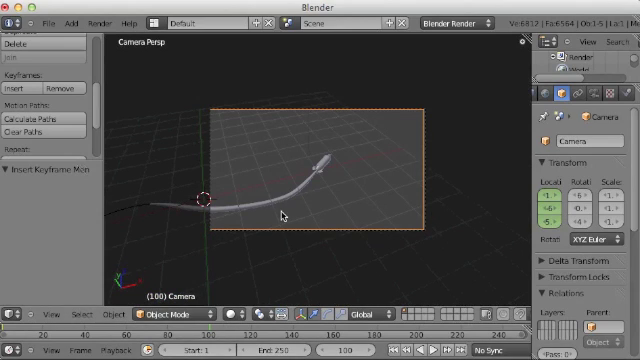
{"action": "left_click", "coordinate": [564, 92]}
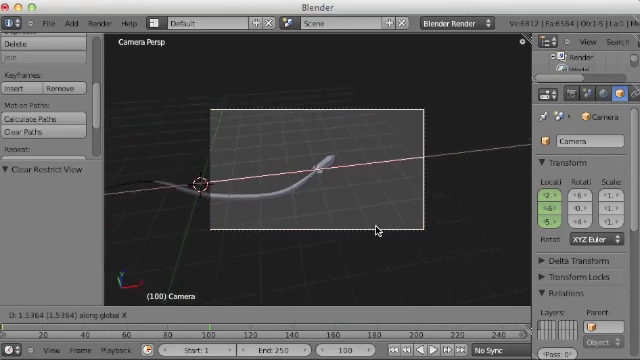
{"action": "left_click_drag", "start_coordinate": [378, 230], "coordinate": [233, 235]}
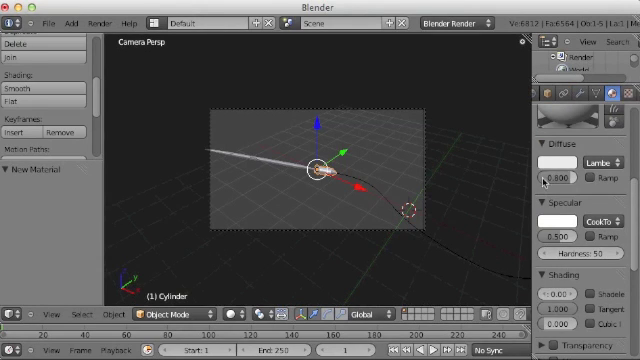
Adjust the cylinder material's diffuse intensity and scroll down through its settings.
{"action": "left_click", "coordinate": [553, 160]}
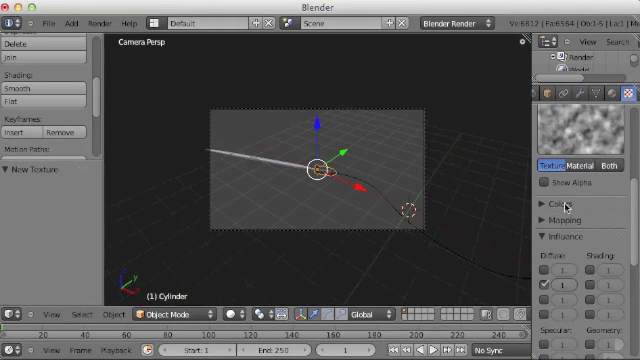
{"action": "scroll", "scroll_direction": "down", "scroll_amount": 3}
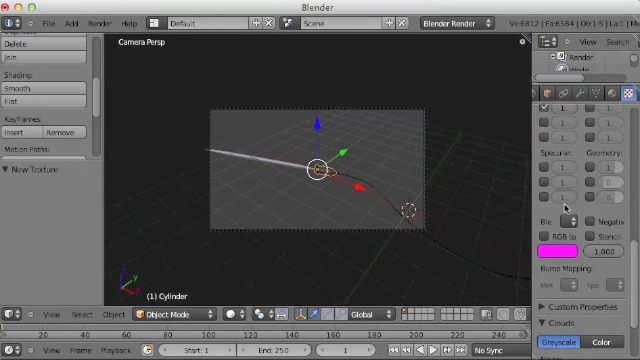
{"action": "scroll", "scroll_direction": "down", "scroll_amount": 3}
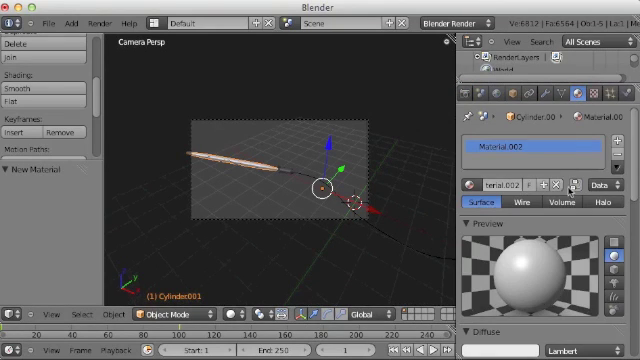
Switch Material.002 to the Volume material type.
{"action": "left_click", "coordinate": [565, 204]}
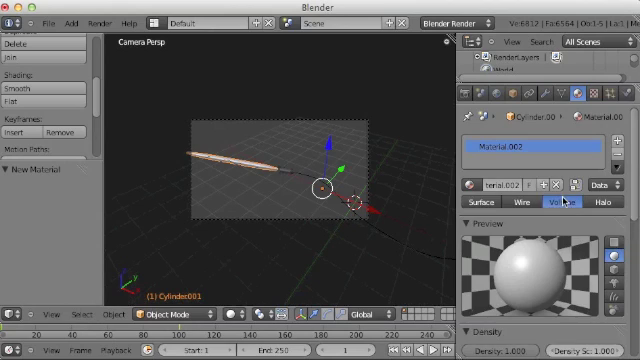
{"action": "scroll", "scroll_direction": "down", "scroll_amount": 3}
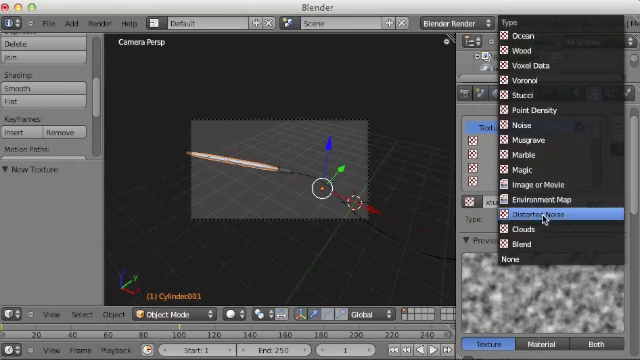
{"action": "mouse_move", "coordinate": [530, 188]}
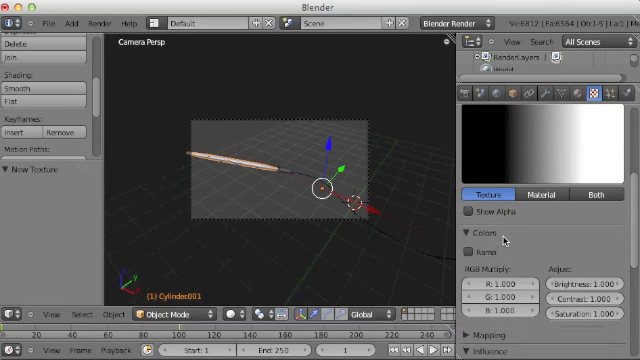
Enable the Blend texture's Ramp, switch on emission influence, and preview it as Material.
{"action": "left_click", "coordinate": [474, 230]}
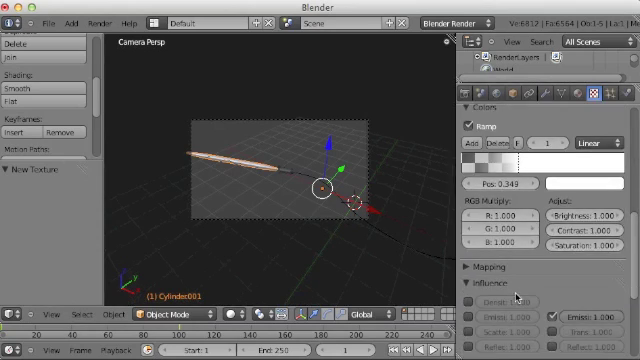
{"action": "scroll", "scroll_direction": "down", "scroll_amount": 3}
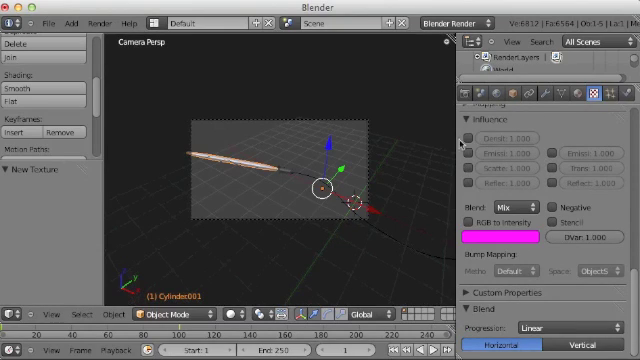
{"action": "left_click", "coordinate": [495, 139]}
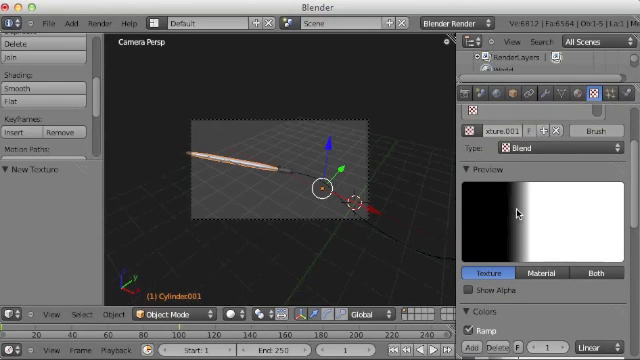
{"action": "left_click", "coordinate": [547, 274]}
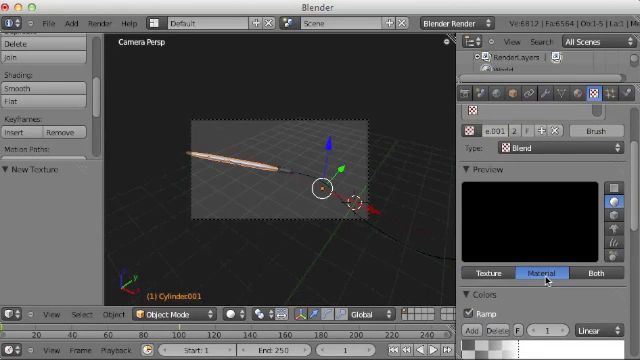
{"action": "mouse_move", "coordinate": [560, 225]}
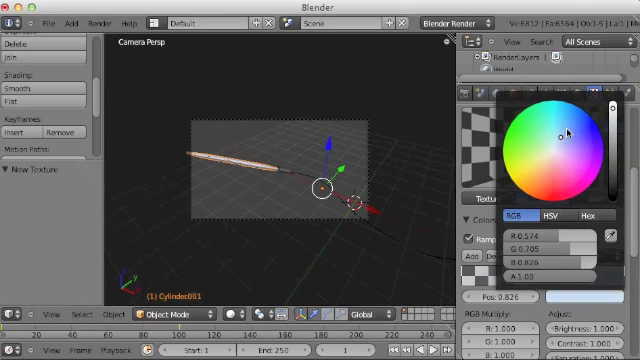
Colour a ramp stop pale blue (R 0.574, G 0.705, B 0.826).
{"action": "left_click", "coordinate": [563, 130]}
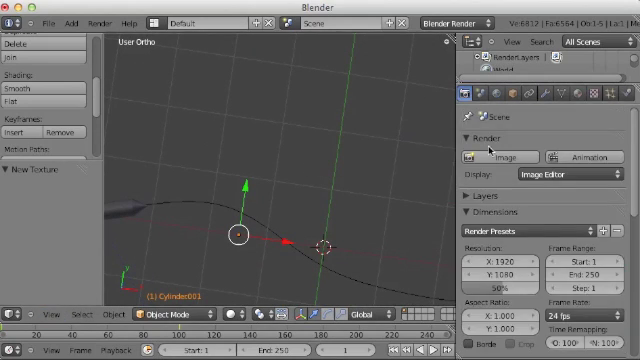
Render a still test image of the missile's path.
{"action": "left_click", "coordinate": [498, 157]}
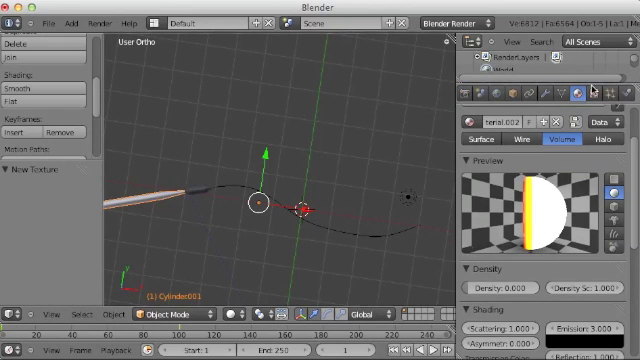
Slide a colour stop further along the smoke texture's ramp, then show Render properties.
{"action": "left_click", "coordinate": [582, 93]}
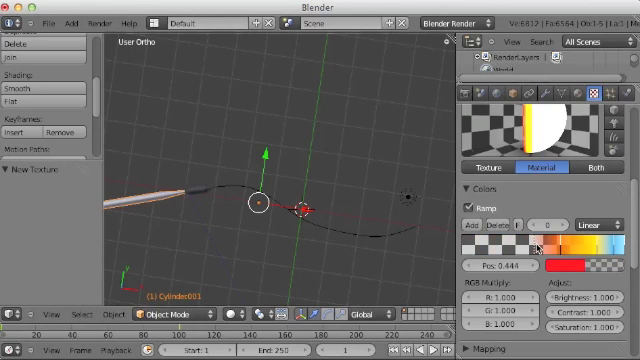
{"action": "left_click_drag", "start_coordinate": [529, 237], "coordinate": [547, 237]}
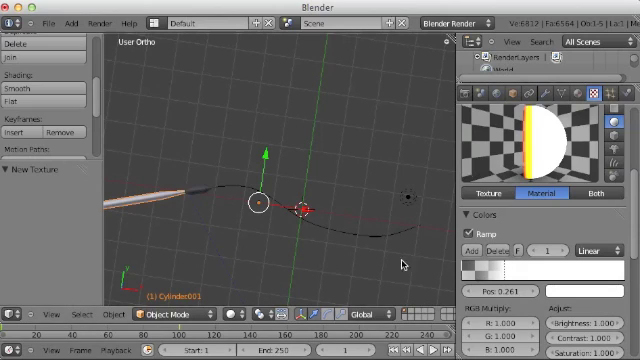
{"action": "left_click", "coordinate": [460, 96]}
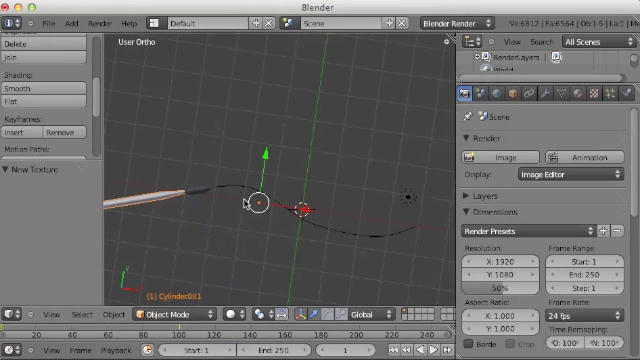
{"action": "left_click", "coordinate": [547, 93]}
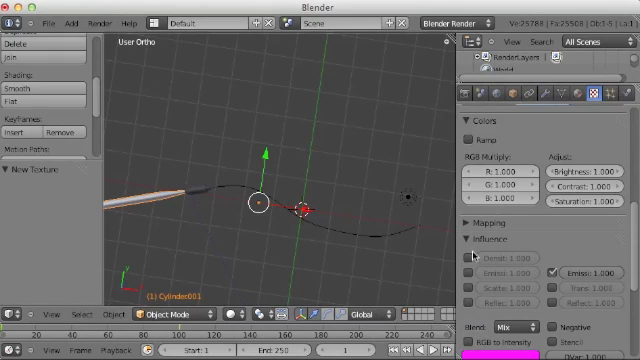
Scroll down the texture properties toward the Influence options.
{"action": "scroll", "scroll_direction": "down", "scroll_amount": 3}
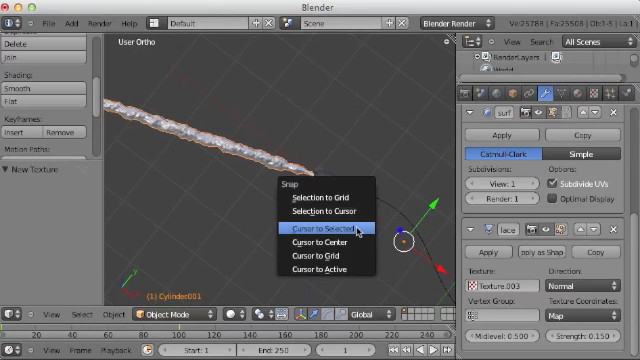
Snap the cursor to the selected trail and add an Empty there.
{"action": "left_click", "coordinate": [317, 232]}
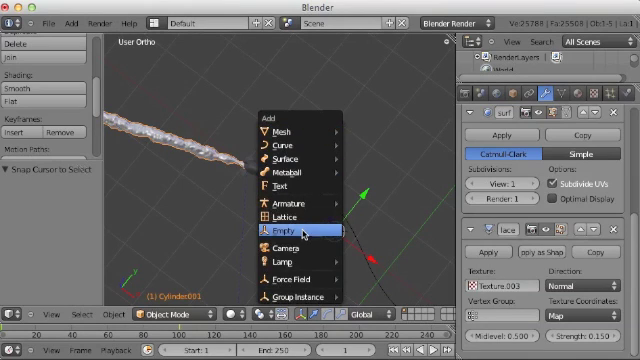
{"action": "left_click", "coordinate": [288, 233]}
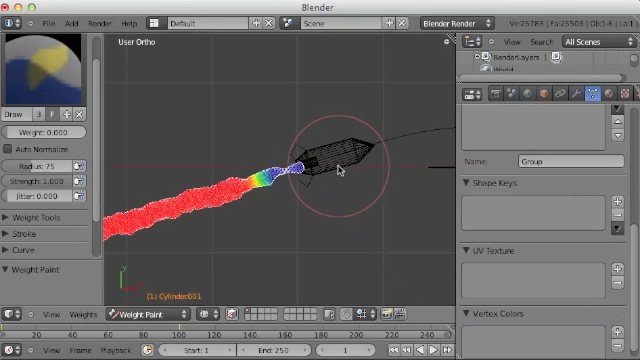
Operate the weight paint tool settings for the trail's Group vertex group.
{"action": "left_click", "coordinate": [140, 313]}
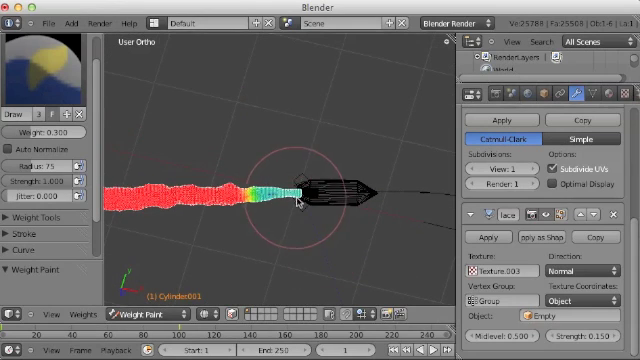
{"action": "mouse_move", "coordinate": [330, 215]}
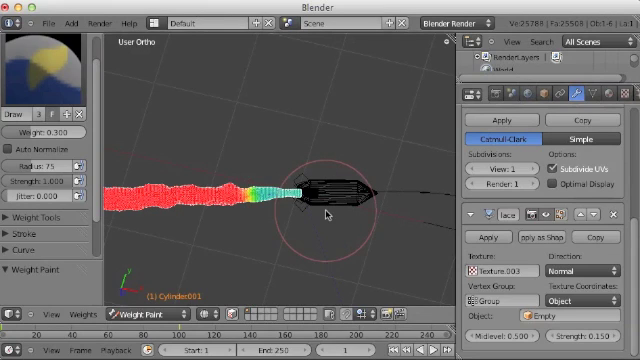
Render the current frame showing the dark missile with its glowing orange-to-blue smoke trail.
{"action": "left_click", "coordinate": [150, 313]}
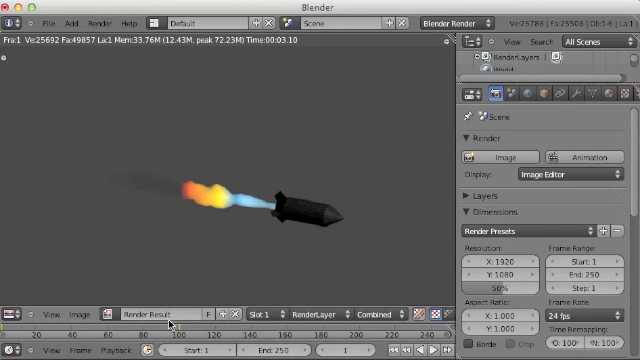
{"action": "mouse_move", "coordinate": [191, 211]}
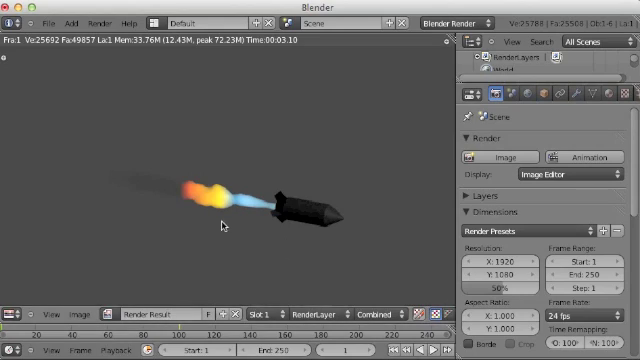
{"action": "mouse_move", "coordinate": [257, 280]}
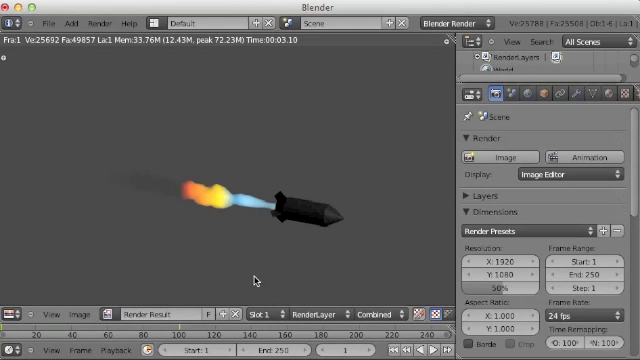
{"action": "mouse_move", "coordinate": [306, 237]}
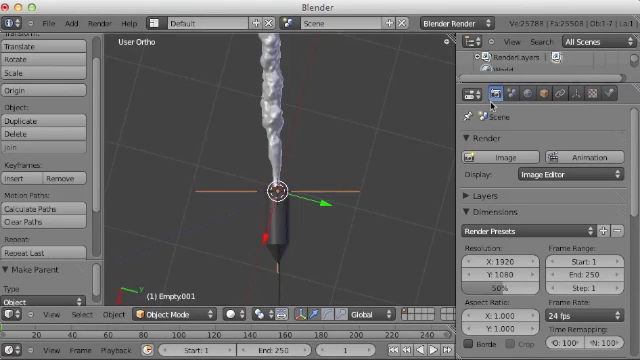
{"action": "mouse_move", "coordinate": [292, 105]}
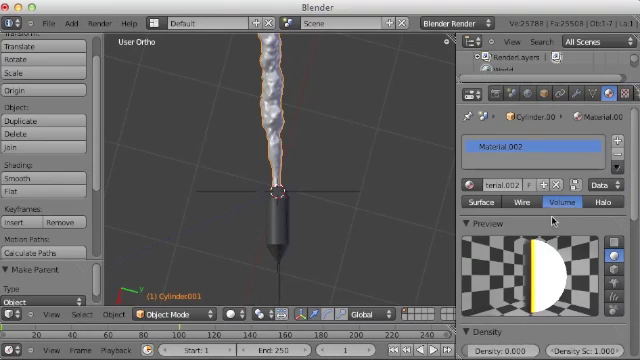
Open the smoke material's texture settings and select another of its volume textures.
{"action": "left_click", "coordinate": [614, 100]}
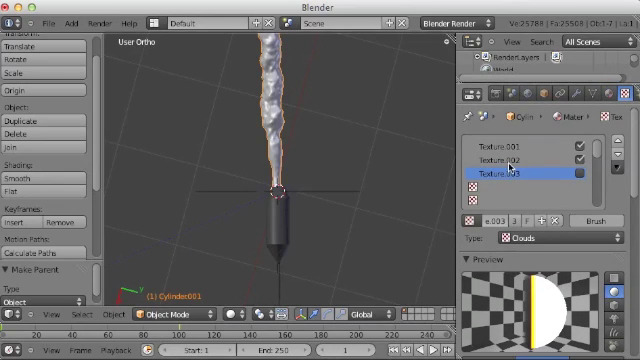
{"action": "left_click", "coordinate": [520, 161]}
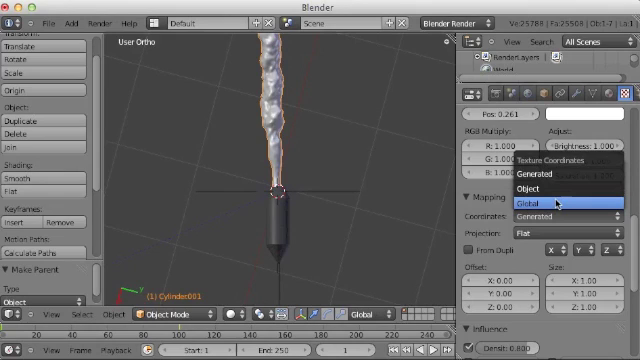
{"action": "mouse_move", "coordinate": [545, 188]}
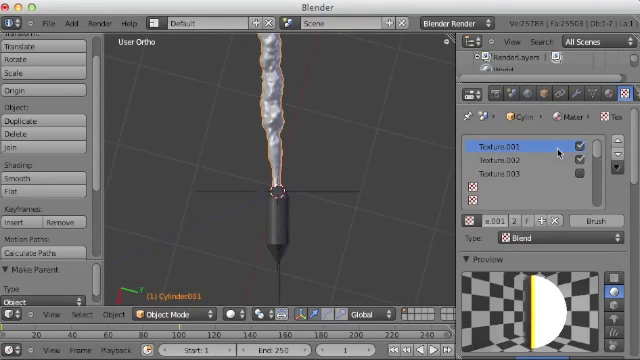
Preview the Blend texture as Material, review its ramp settings, and render a still image.
{"action": "left_click", "coordinate": [520, 164]}
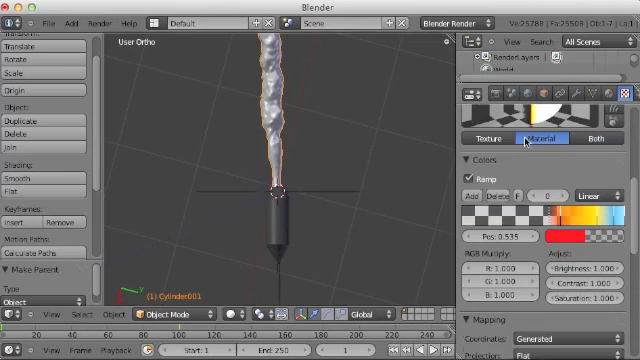
{"action": "scroll", "scroll_direction": "down", "scroll_amount": 3}
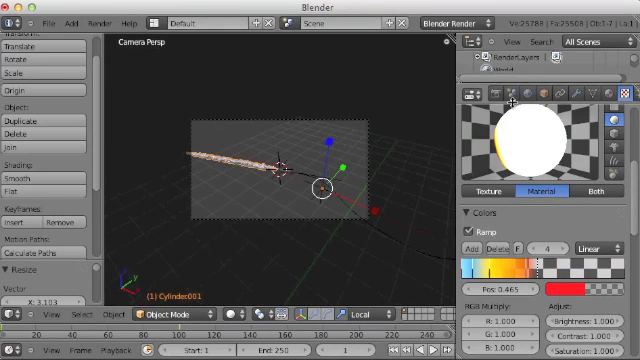
{"action": "left_click", "coordinate": [466, 95]}
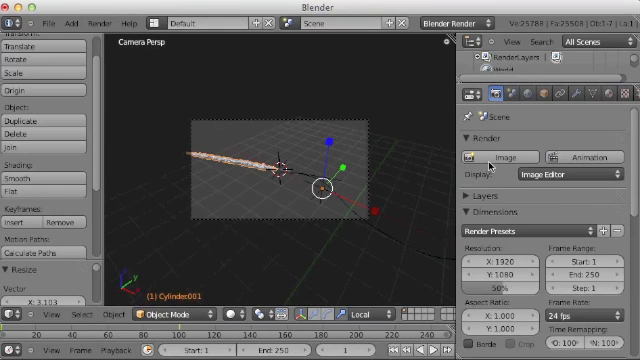
{"action": "left_click", "coordinate": [508, 156]}
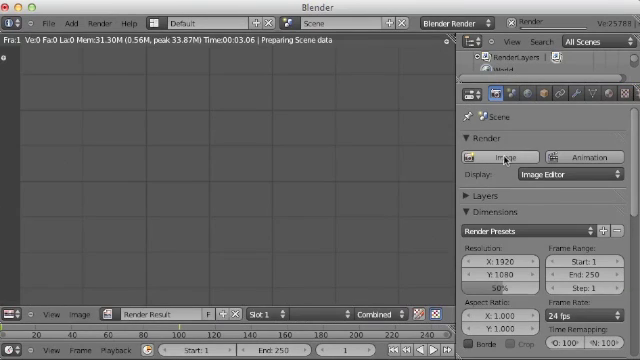